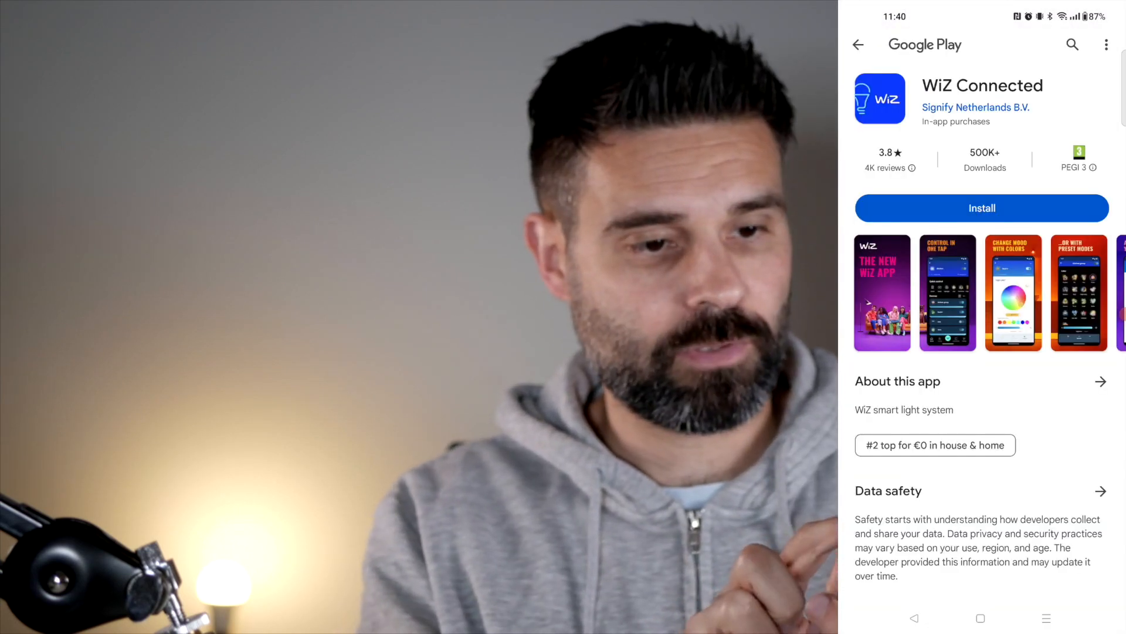
Install WiZ Connected from its Google Play page and launch it
click(981, 208)
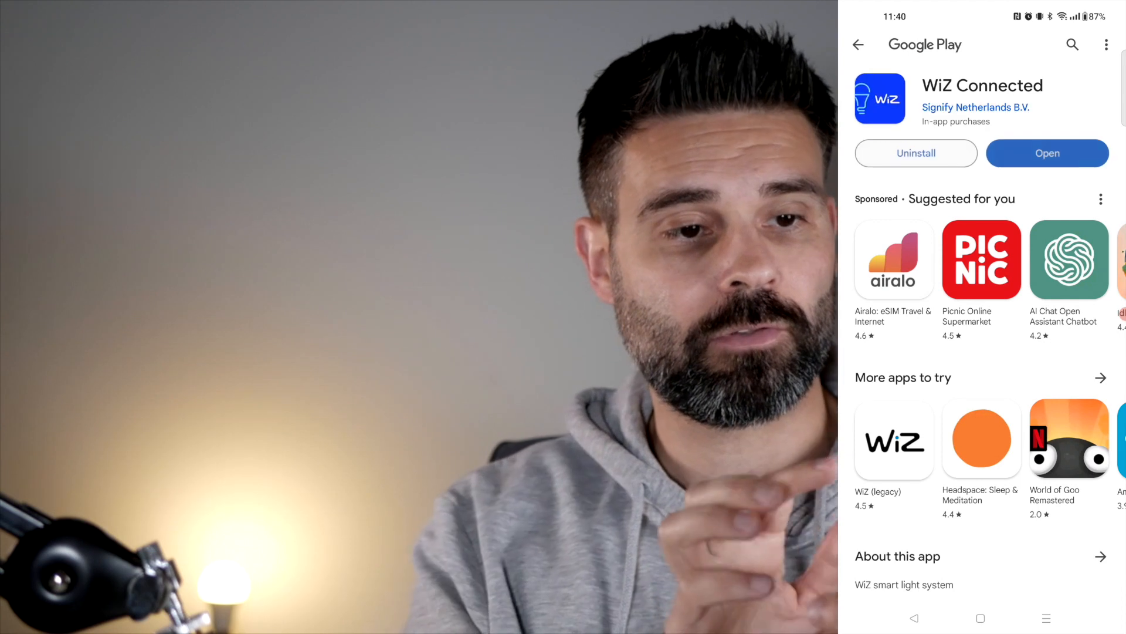
click(1047, 153)
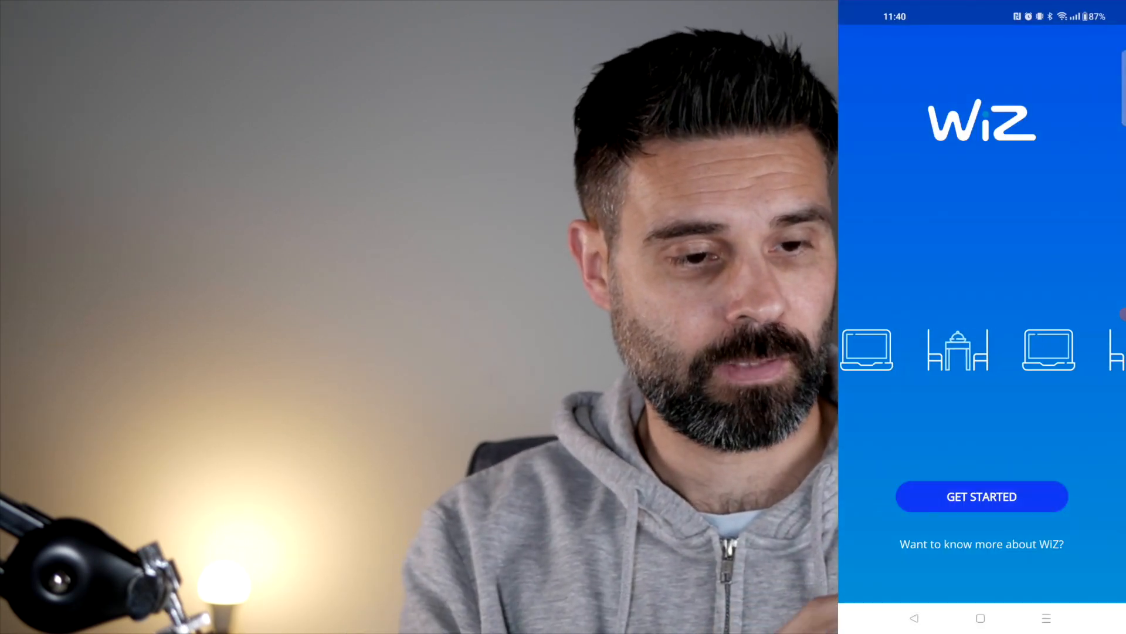
Grant setup permissions, choose Bulb, select the detected bulb and start Bluetooth pairing
click(982, 496)
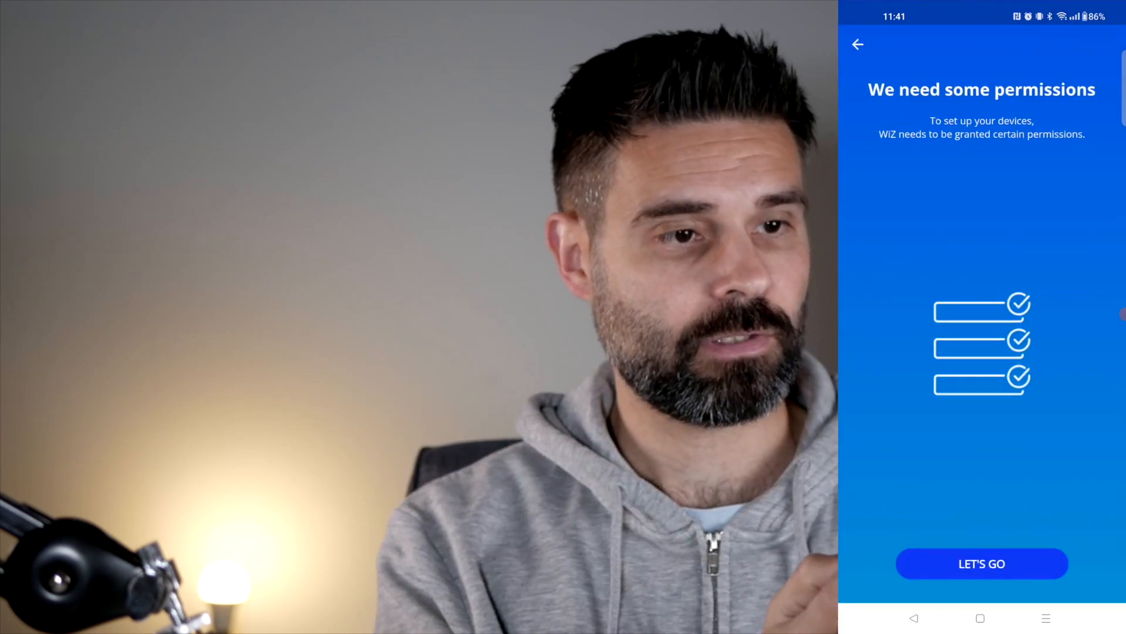
click(981, 563)
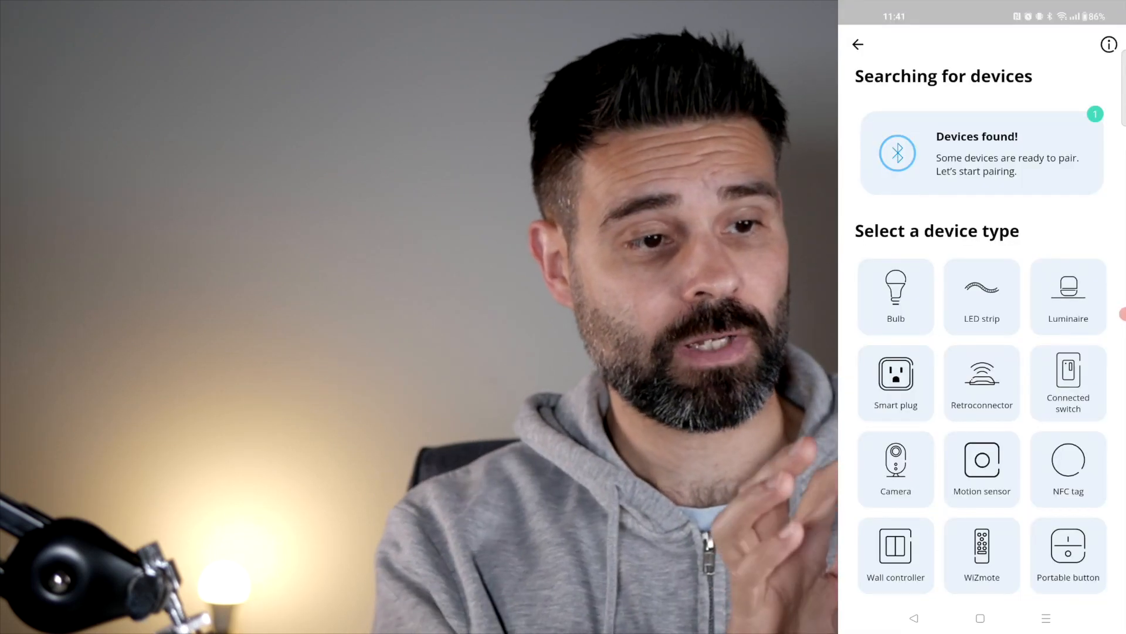
click(981, 153)
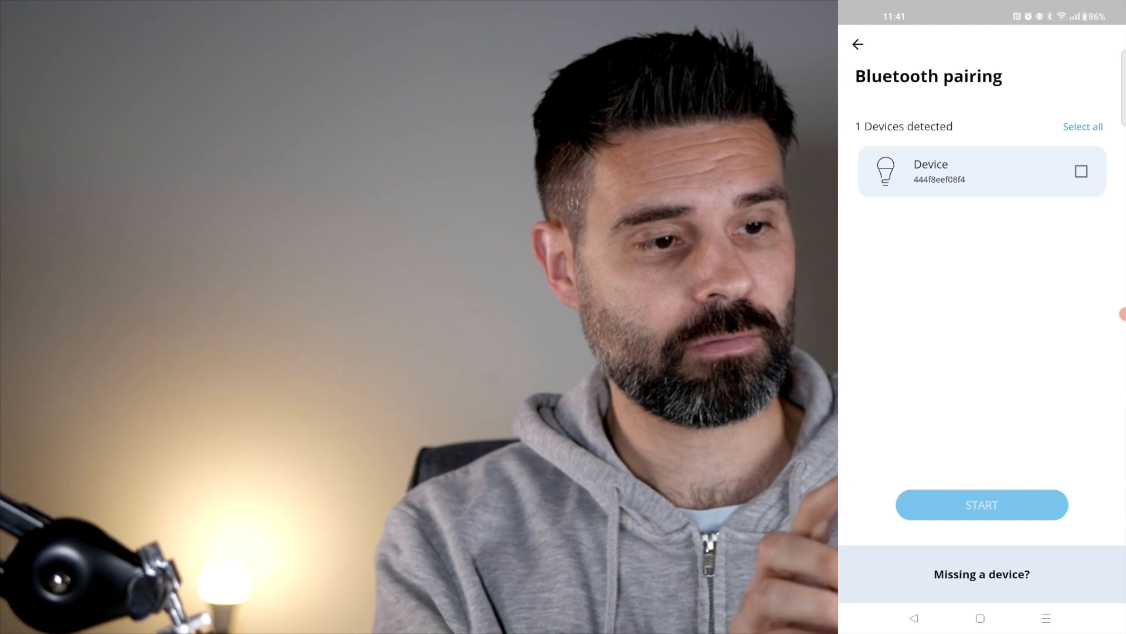
click(1081, 171)
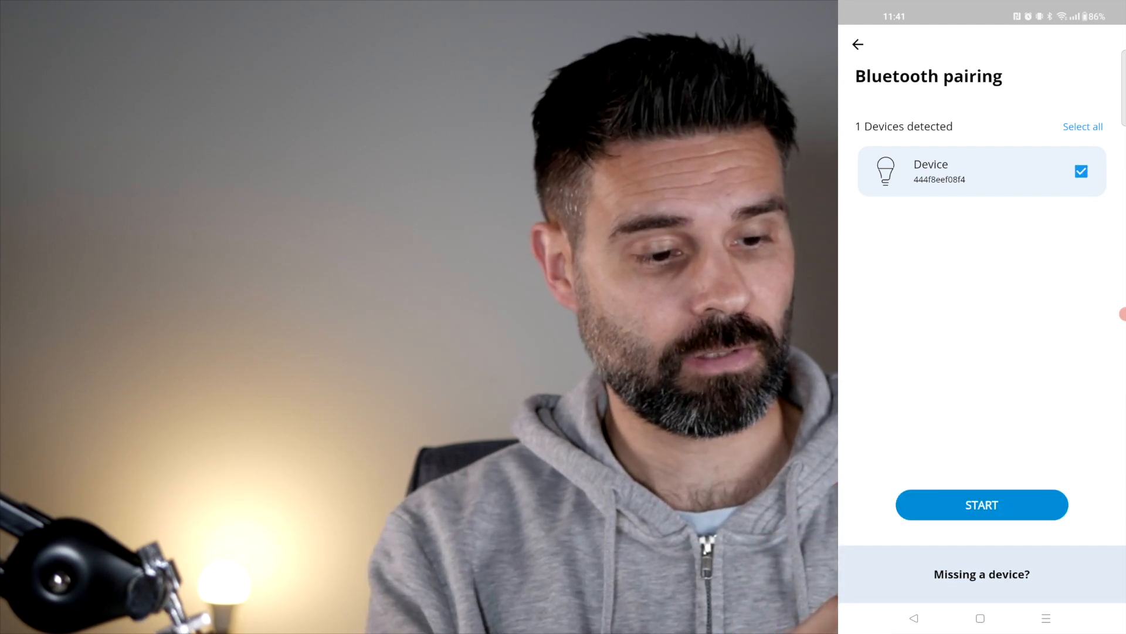
click(981, 503)
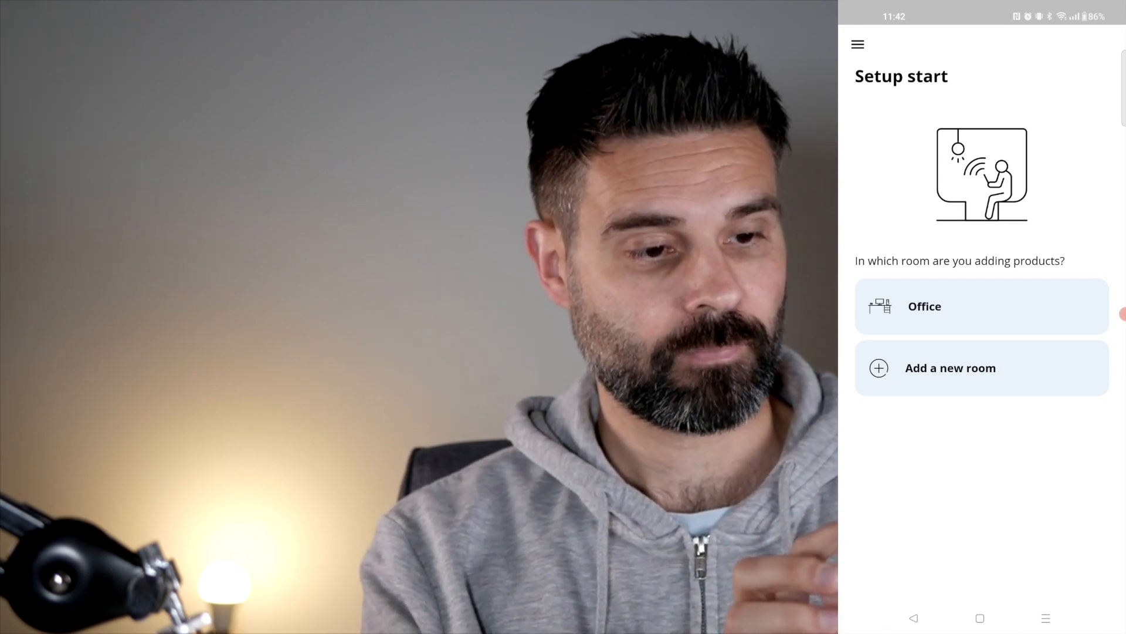
Place the bulb in Office, confirm Wi-Fi, and complete the A.E27 setup wizard
click(981, 305)
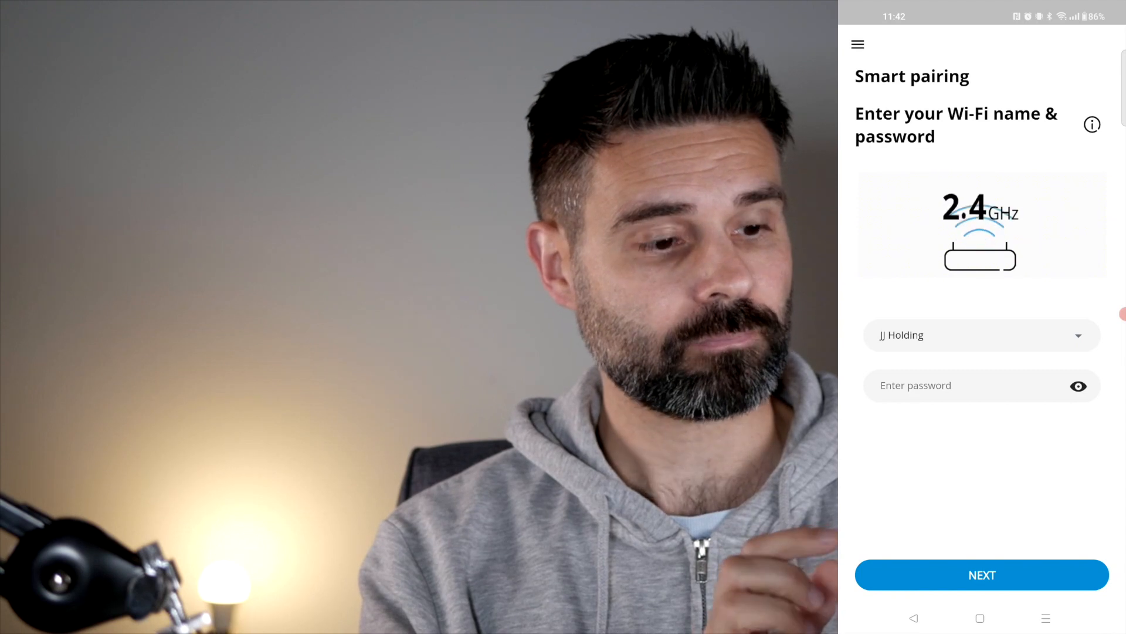
click(980, 574)
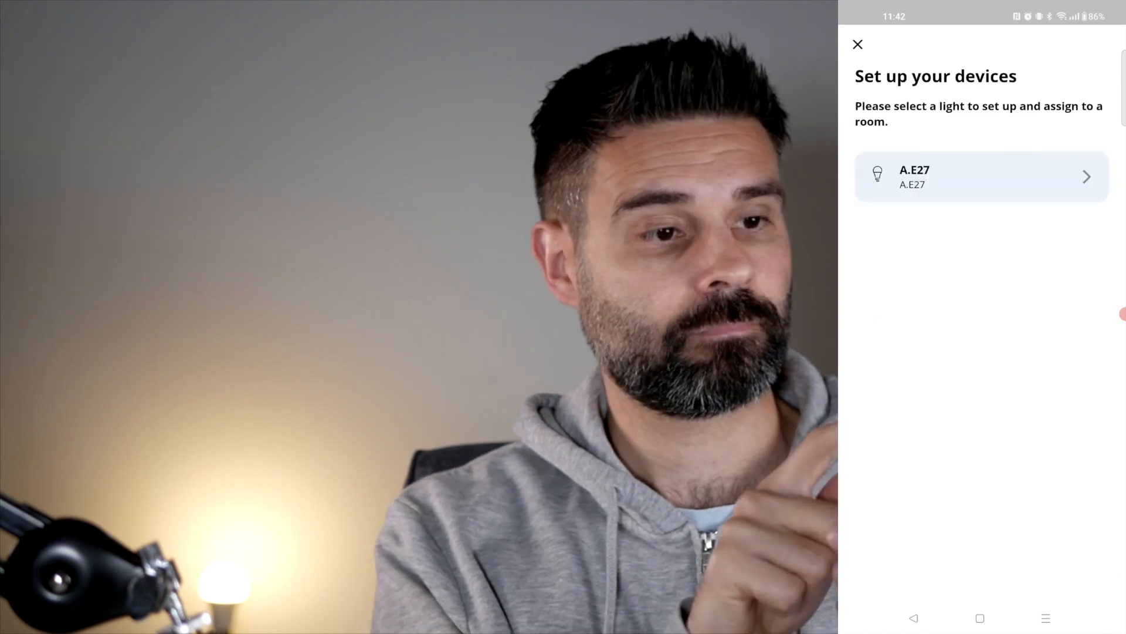
click(982, 176)
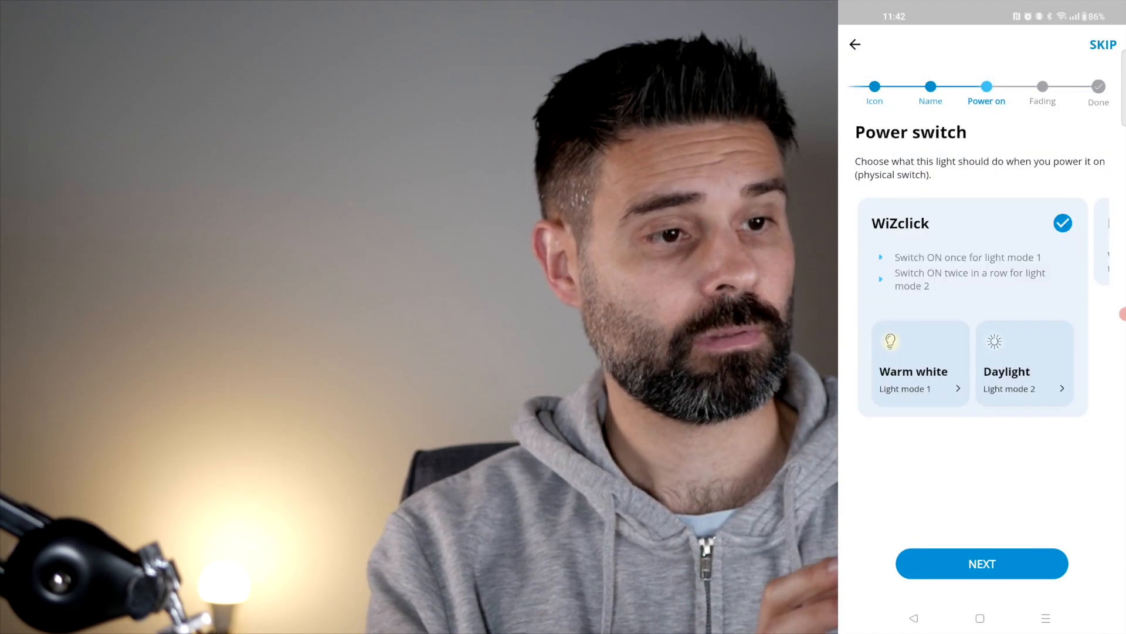
click(981, 563)
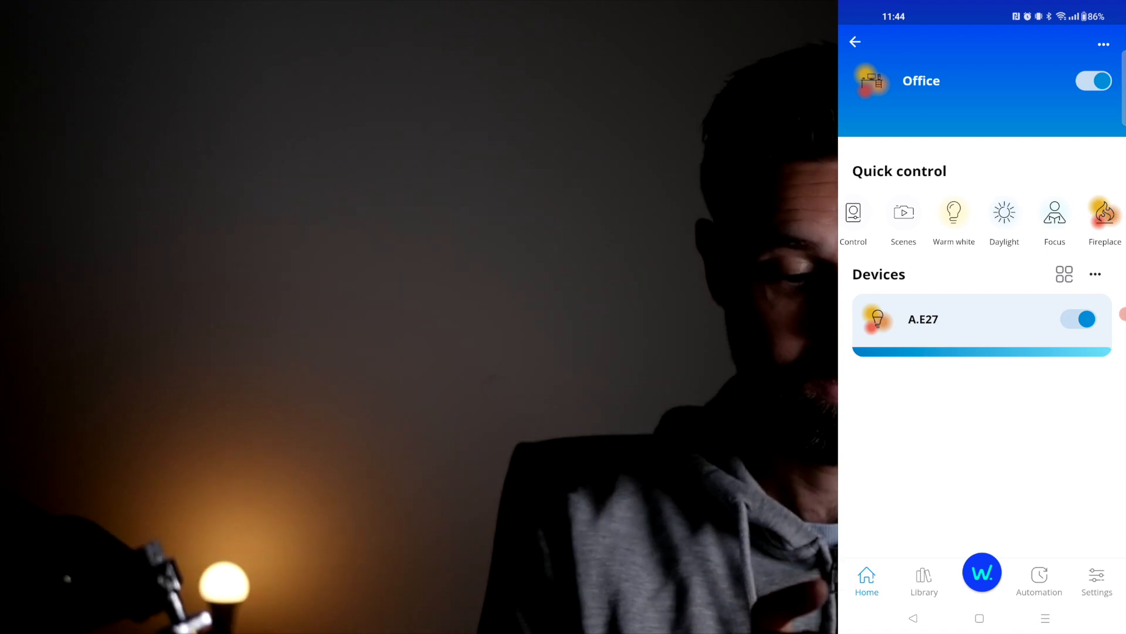
Run the Jungle scene on A.E27, vary brightness, then switch to static Night light
click(923, 319)
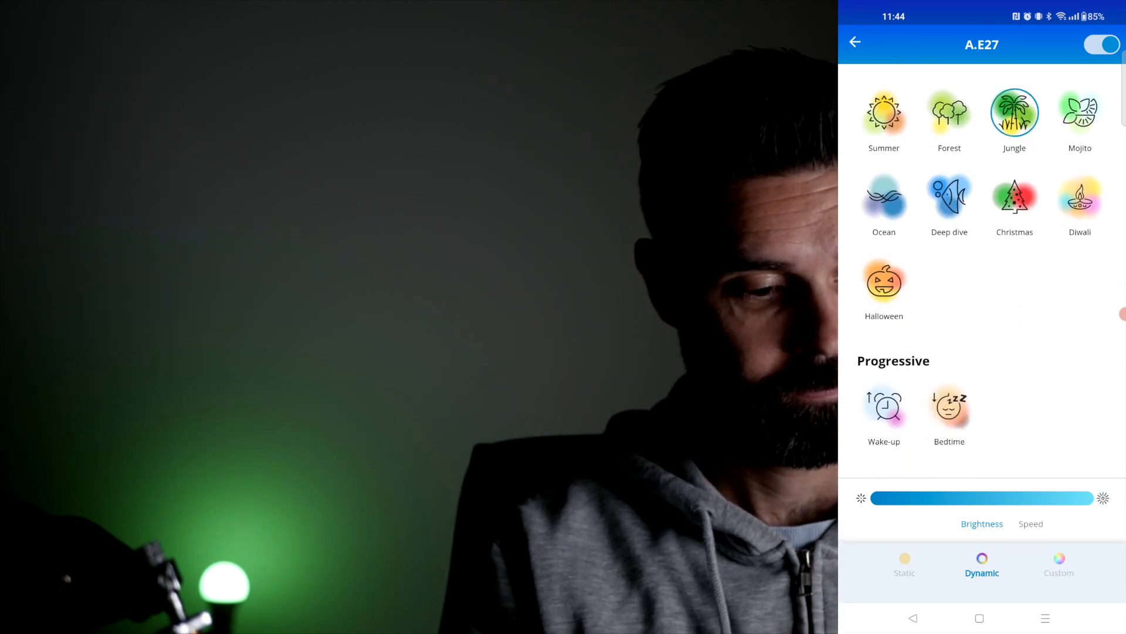
scroll(down, 3)
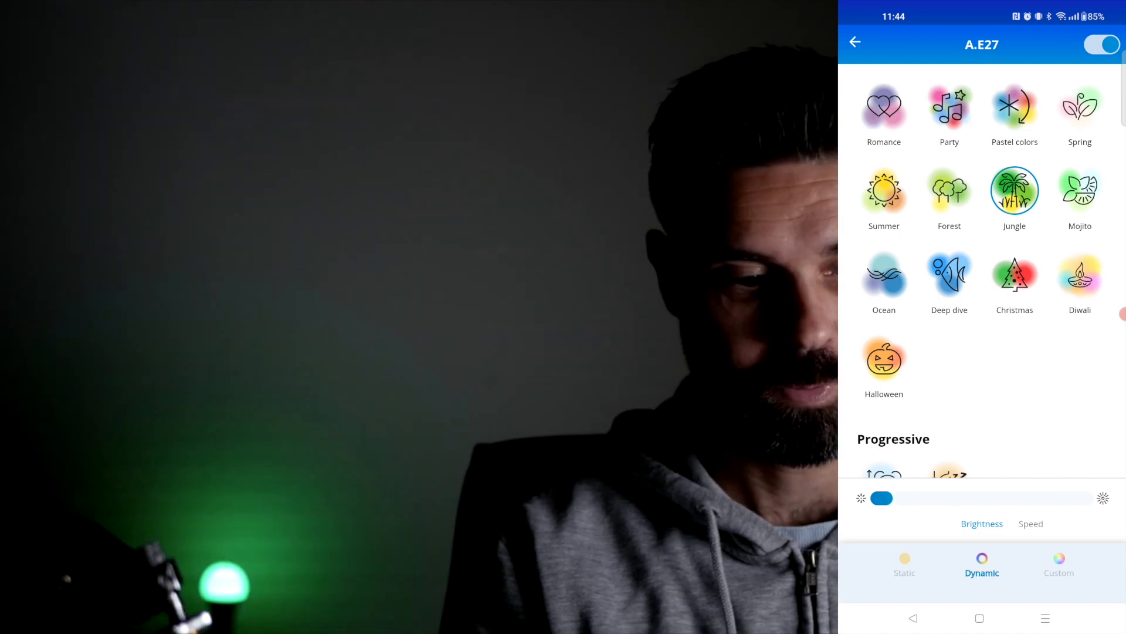
scroll(down, 3)
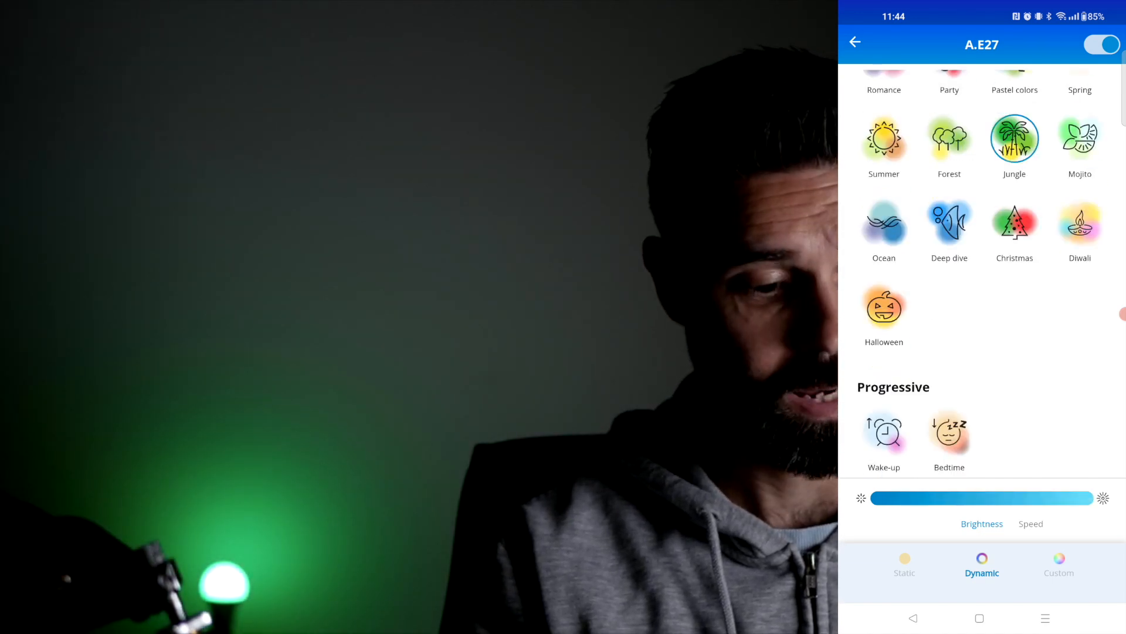
scroll(up, 3)
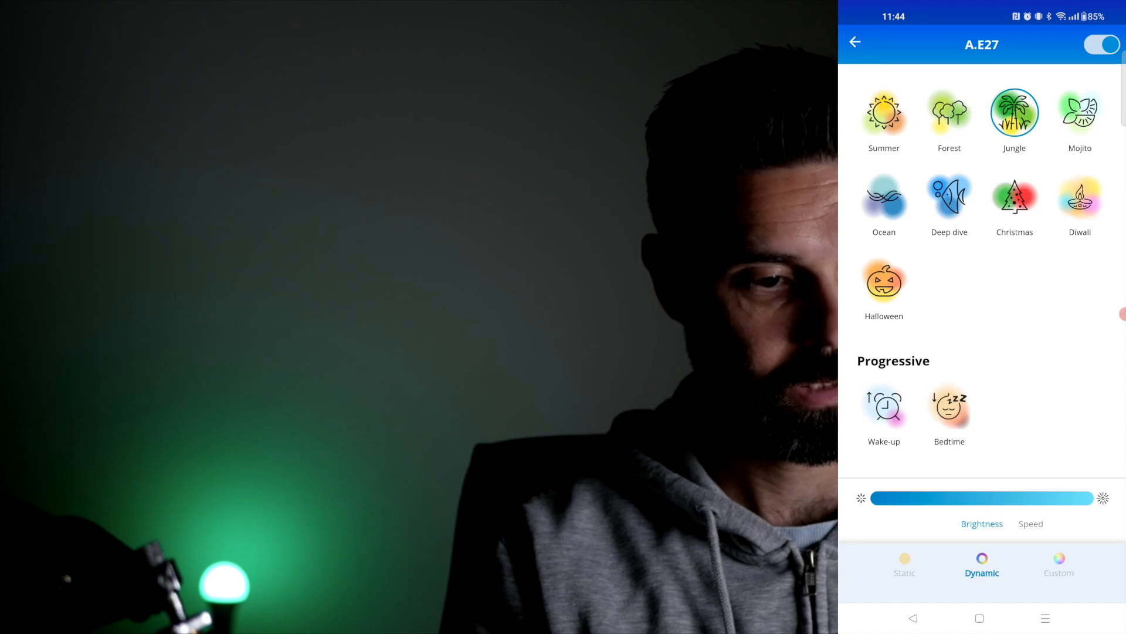
click(904, 567)
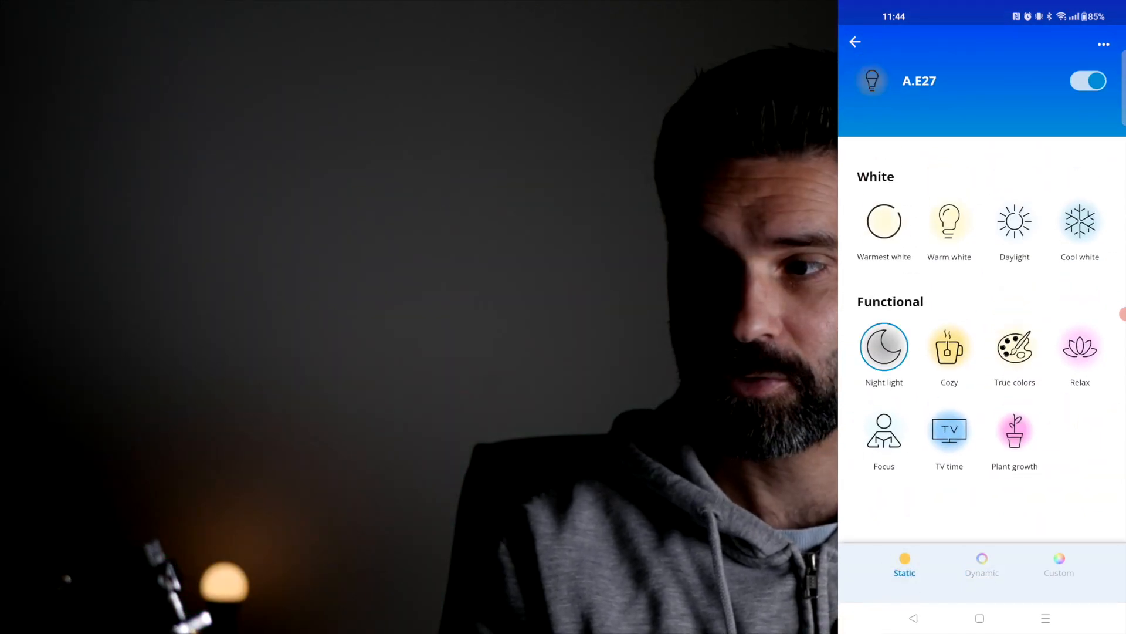
Set A.E27 to Cozy, then pick pale green #89FF8F on the Custom wheel
click(949, 346)
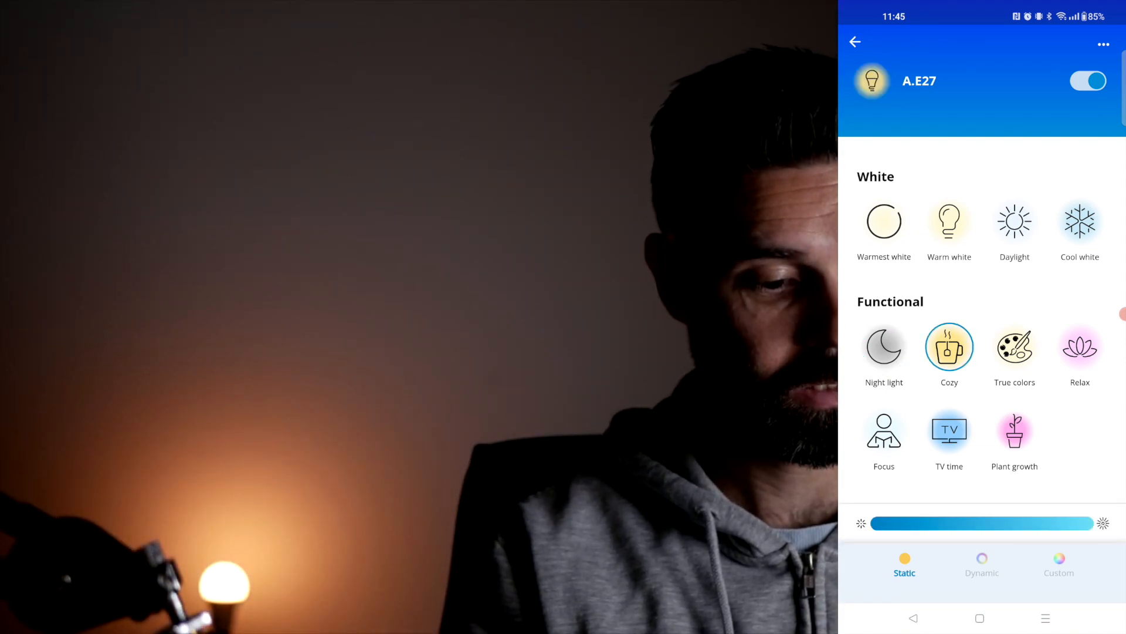
click(1058, 567)
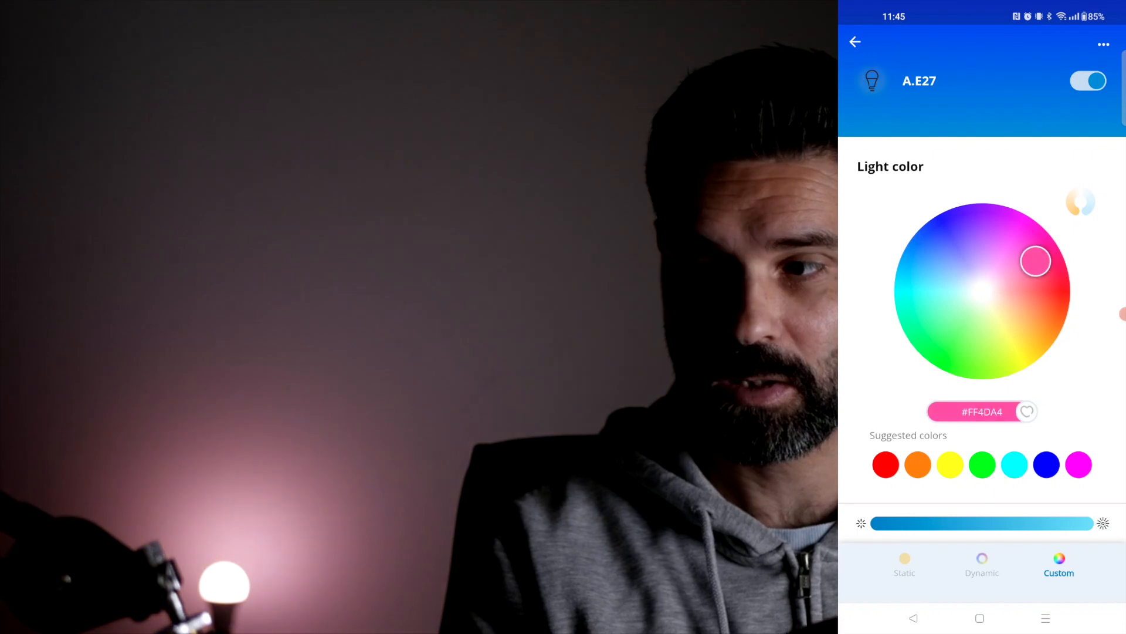
click(960, 324)
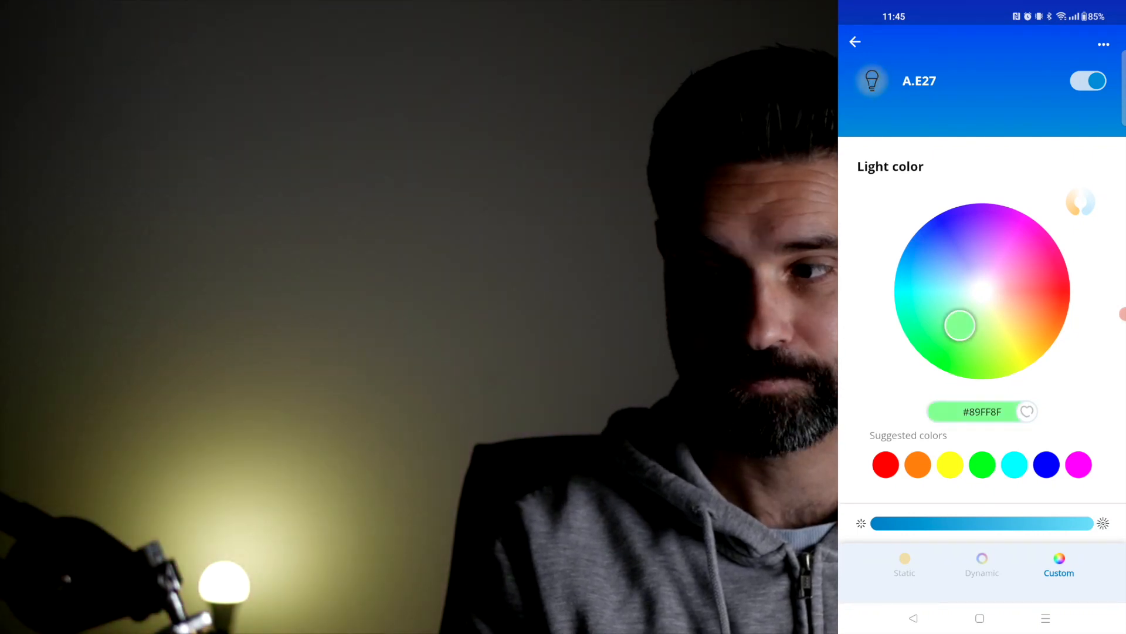